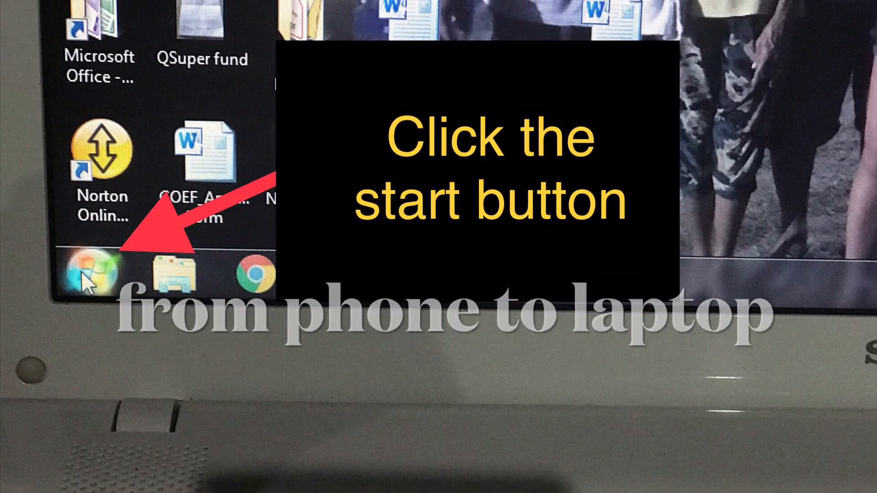
Step: Bring up the Start menu from the Windows 7 taskbar
click(93, 274)
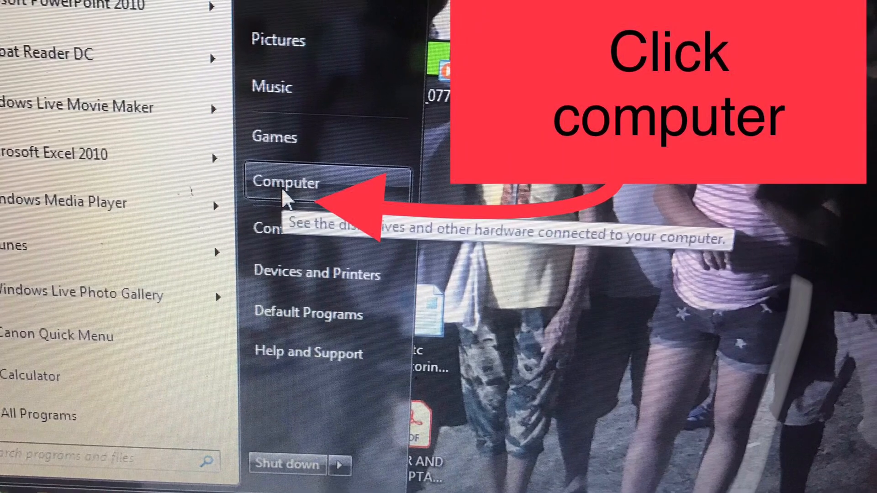
Step: Show the Computer view listing drives and the connected iPhone
click(286, 182)
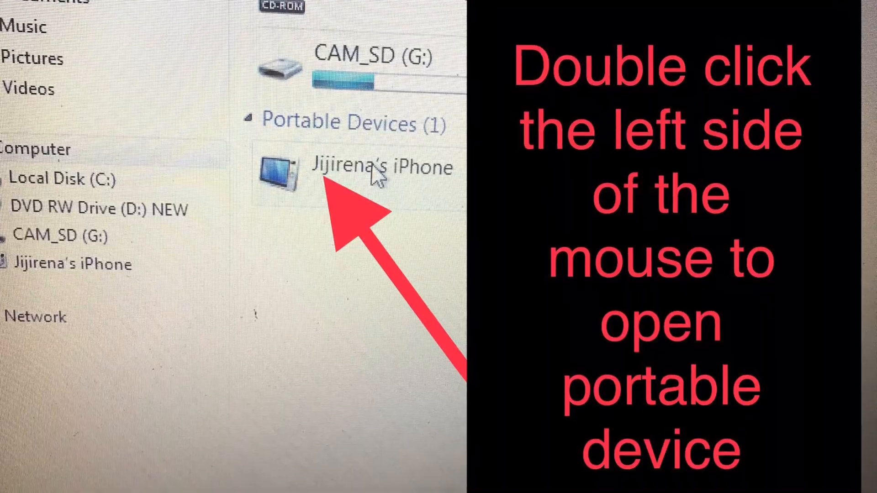
Step: Go into the iPhone and its internal storage so the DCIM folder shows
double_click(382, 156)
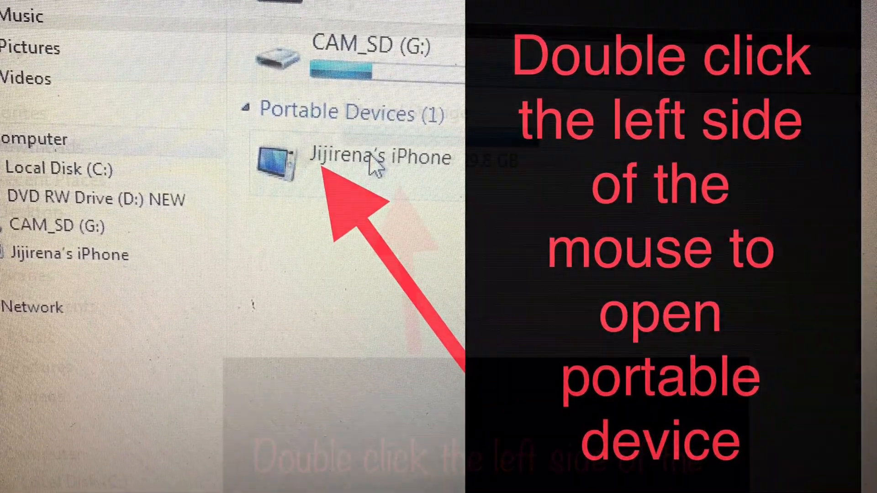
double_click(380, 157)
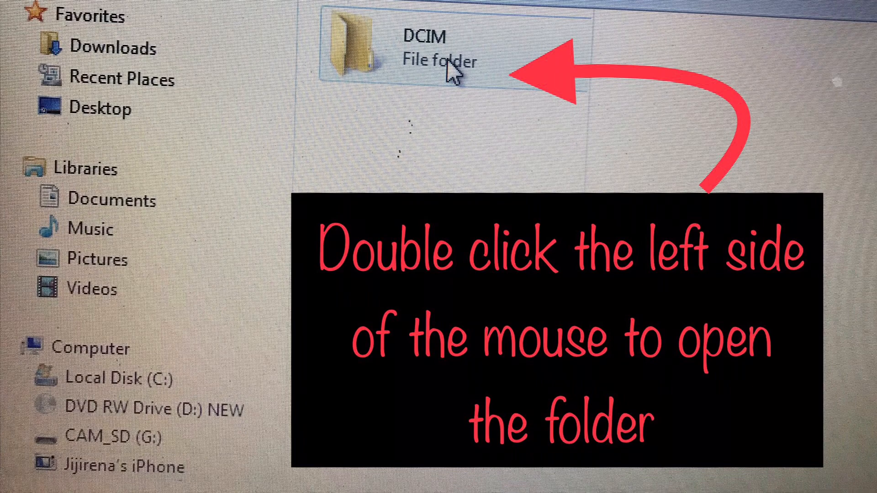
Step: Enter DCIM and copy the chosen photo via its context menu
right_click(437, 56)
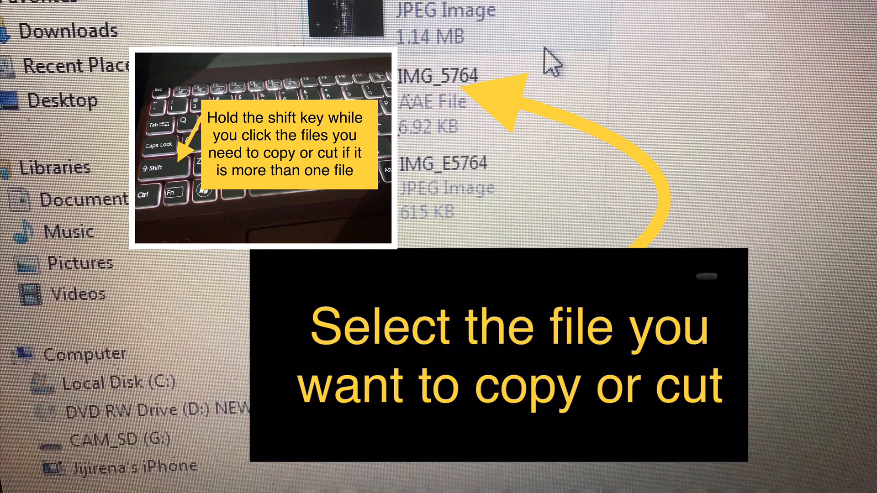
right_click(436, 73)
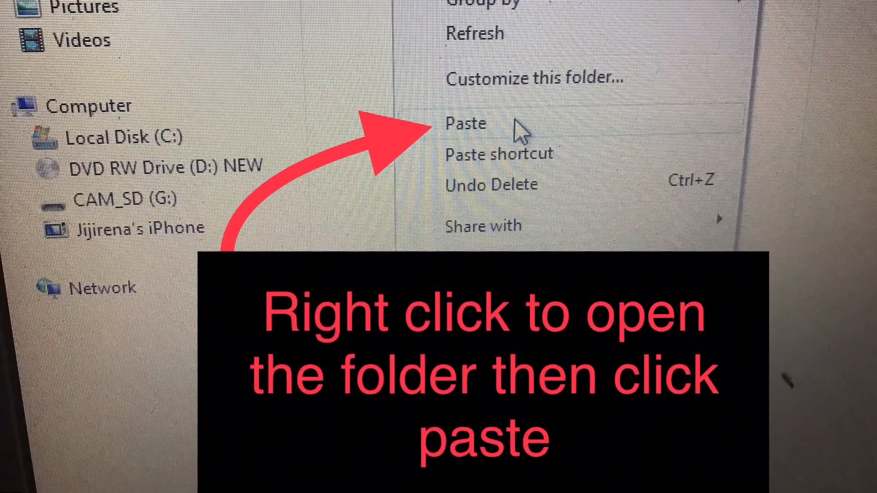
Step: Paste the copied photo IMG_E0798 into the new desktop folder
click(464, 123)
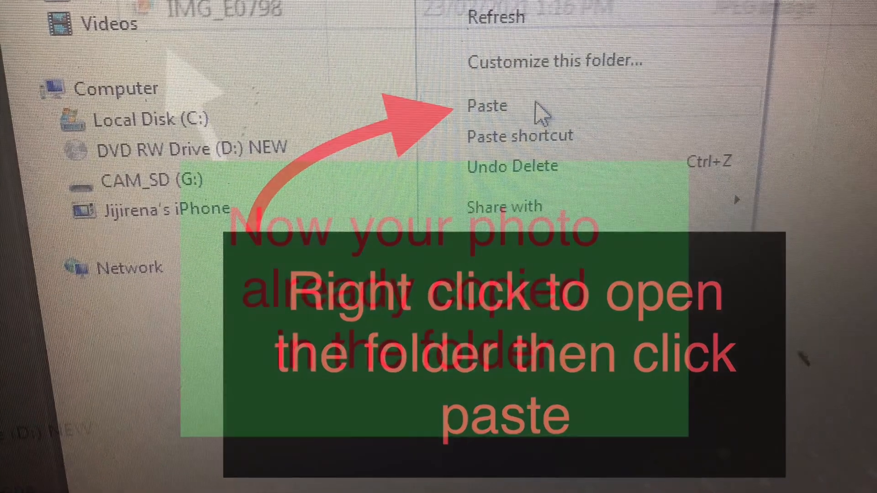
click(486, 106)
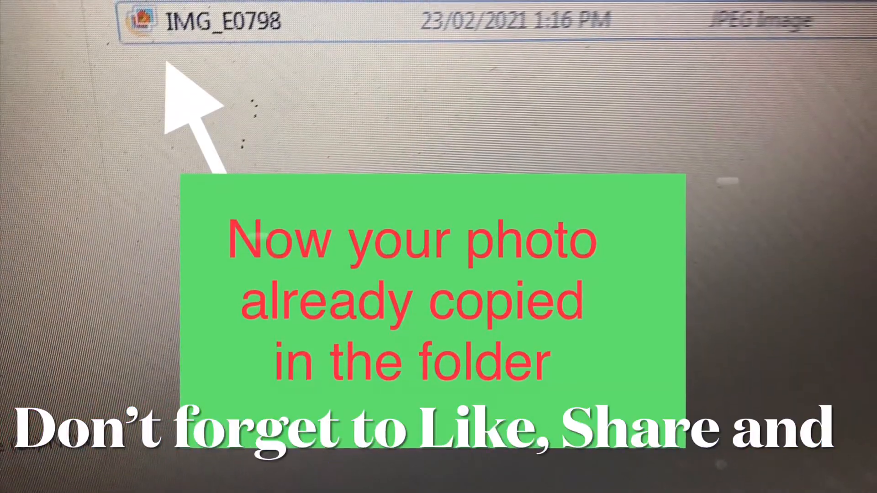